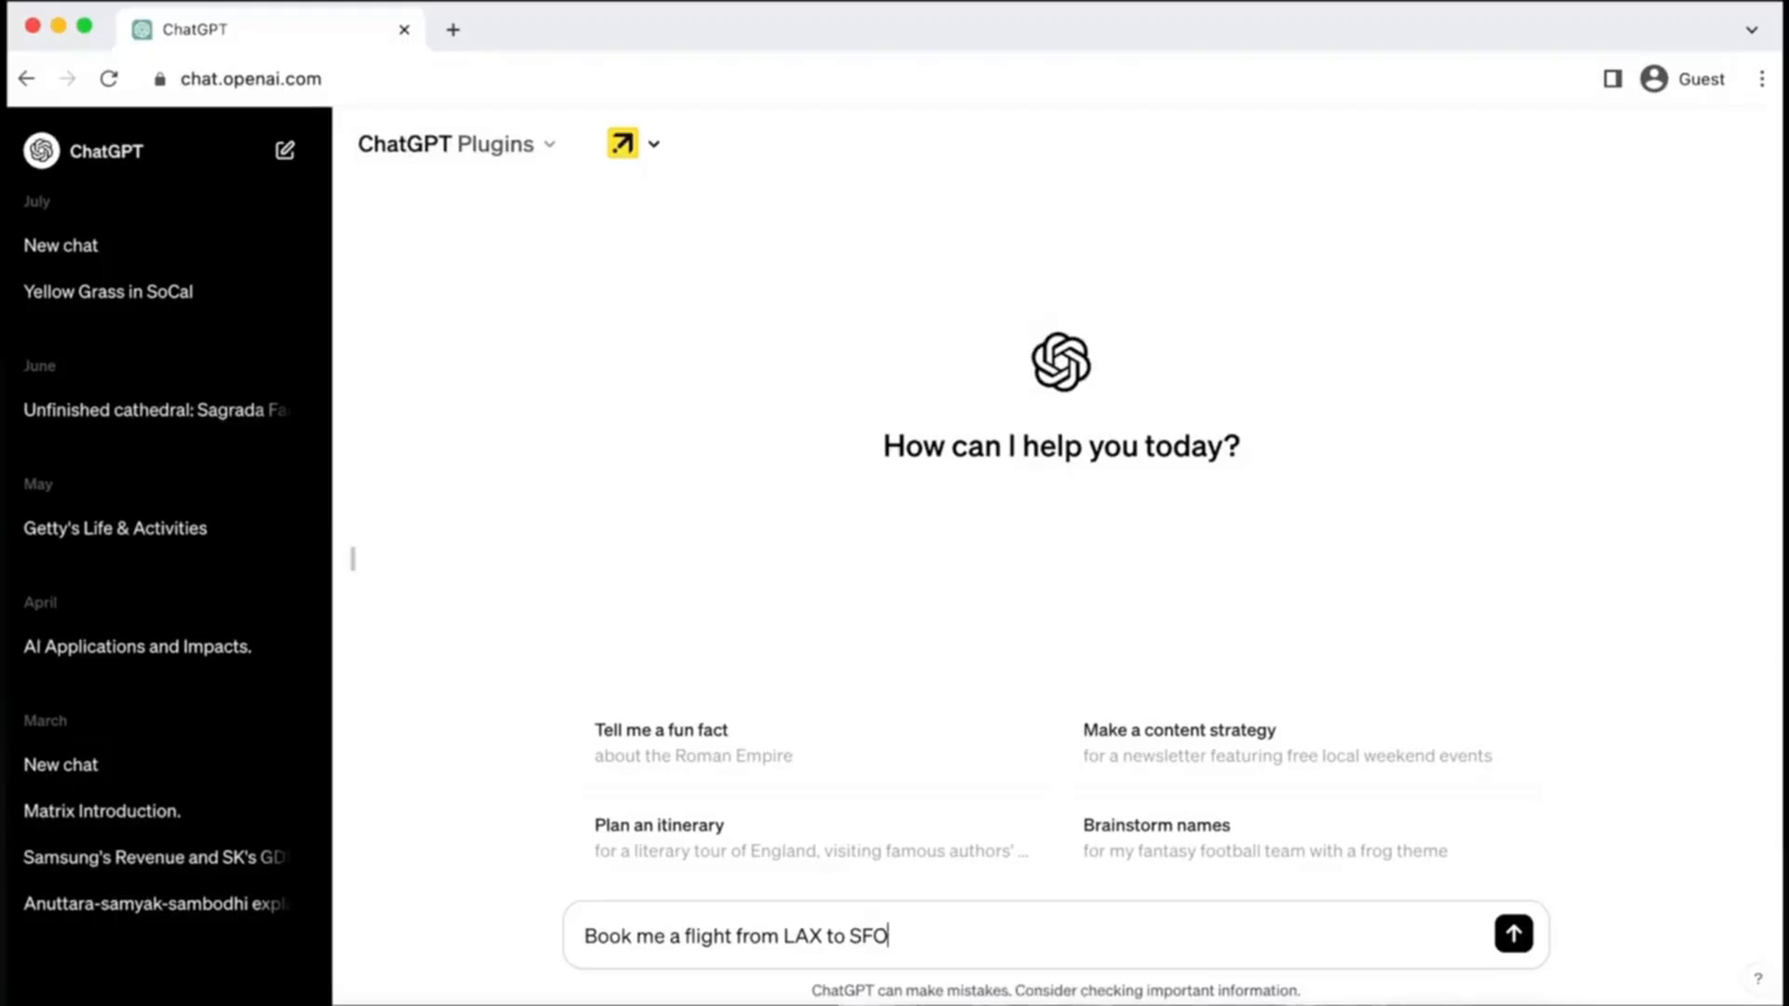
- Request LAX–SFO flights via Expedia, then ask to book the cheapest, United Flight 658 at $44.90
left_click(1512, 935)
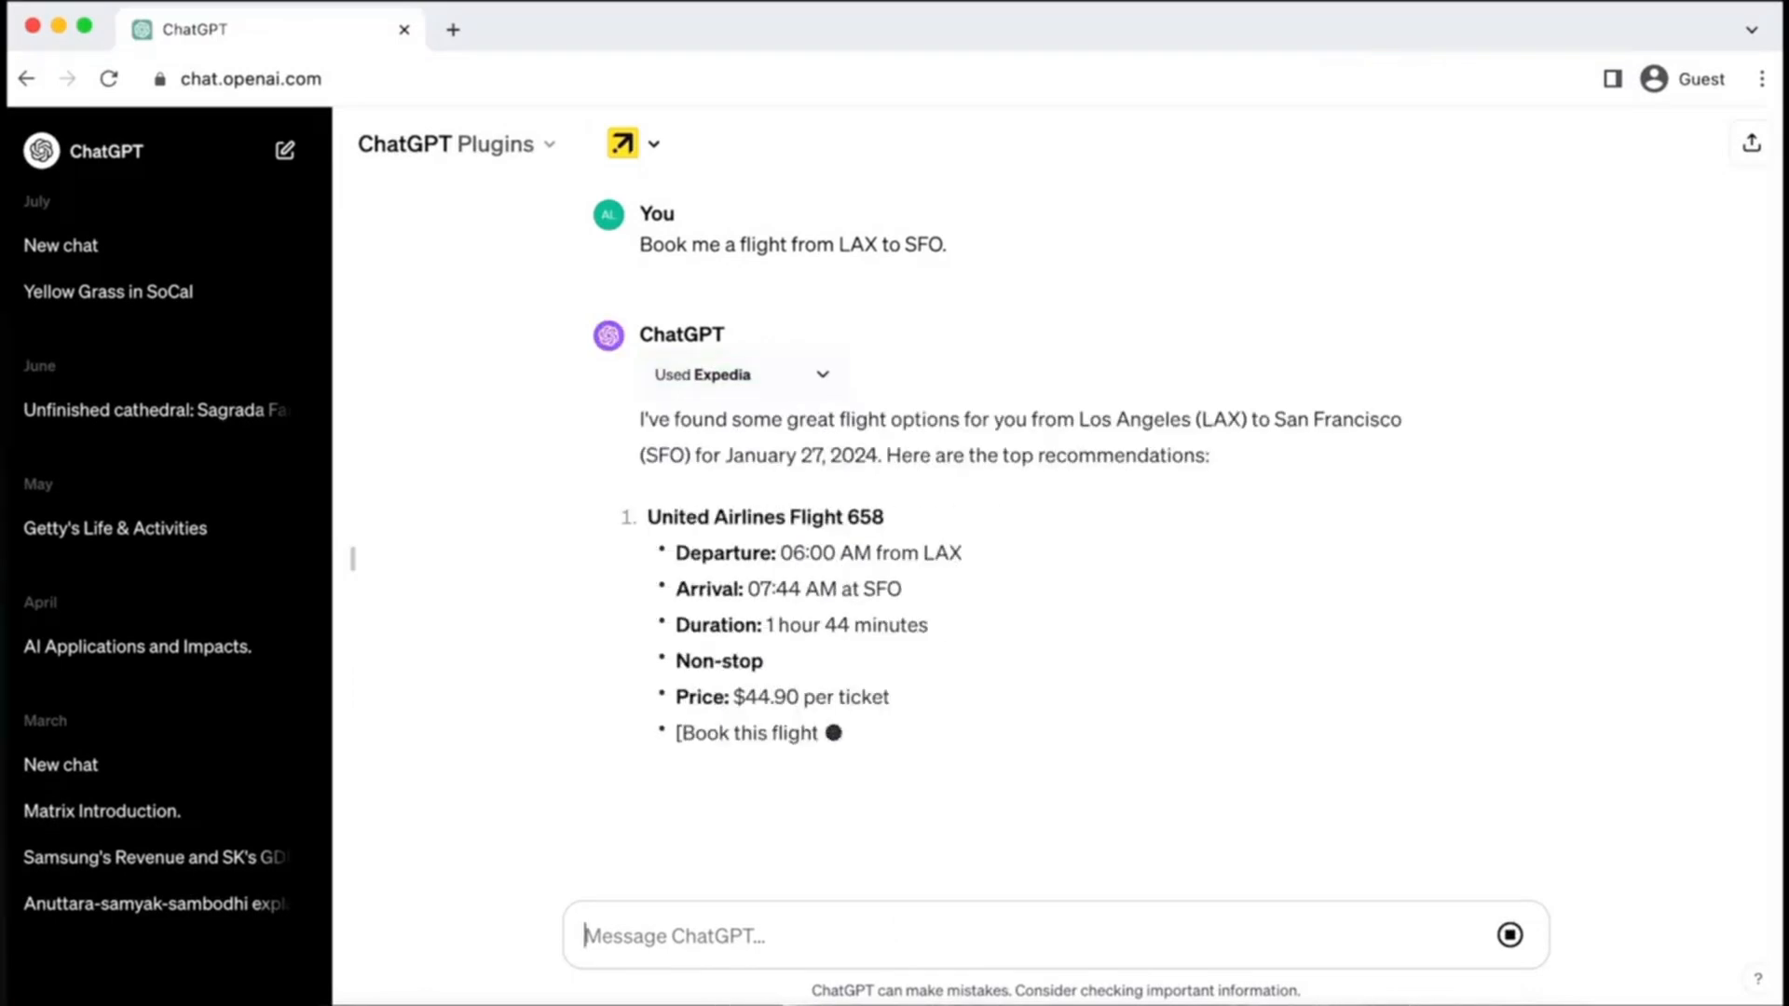
scroll("down", 3)
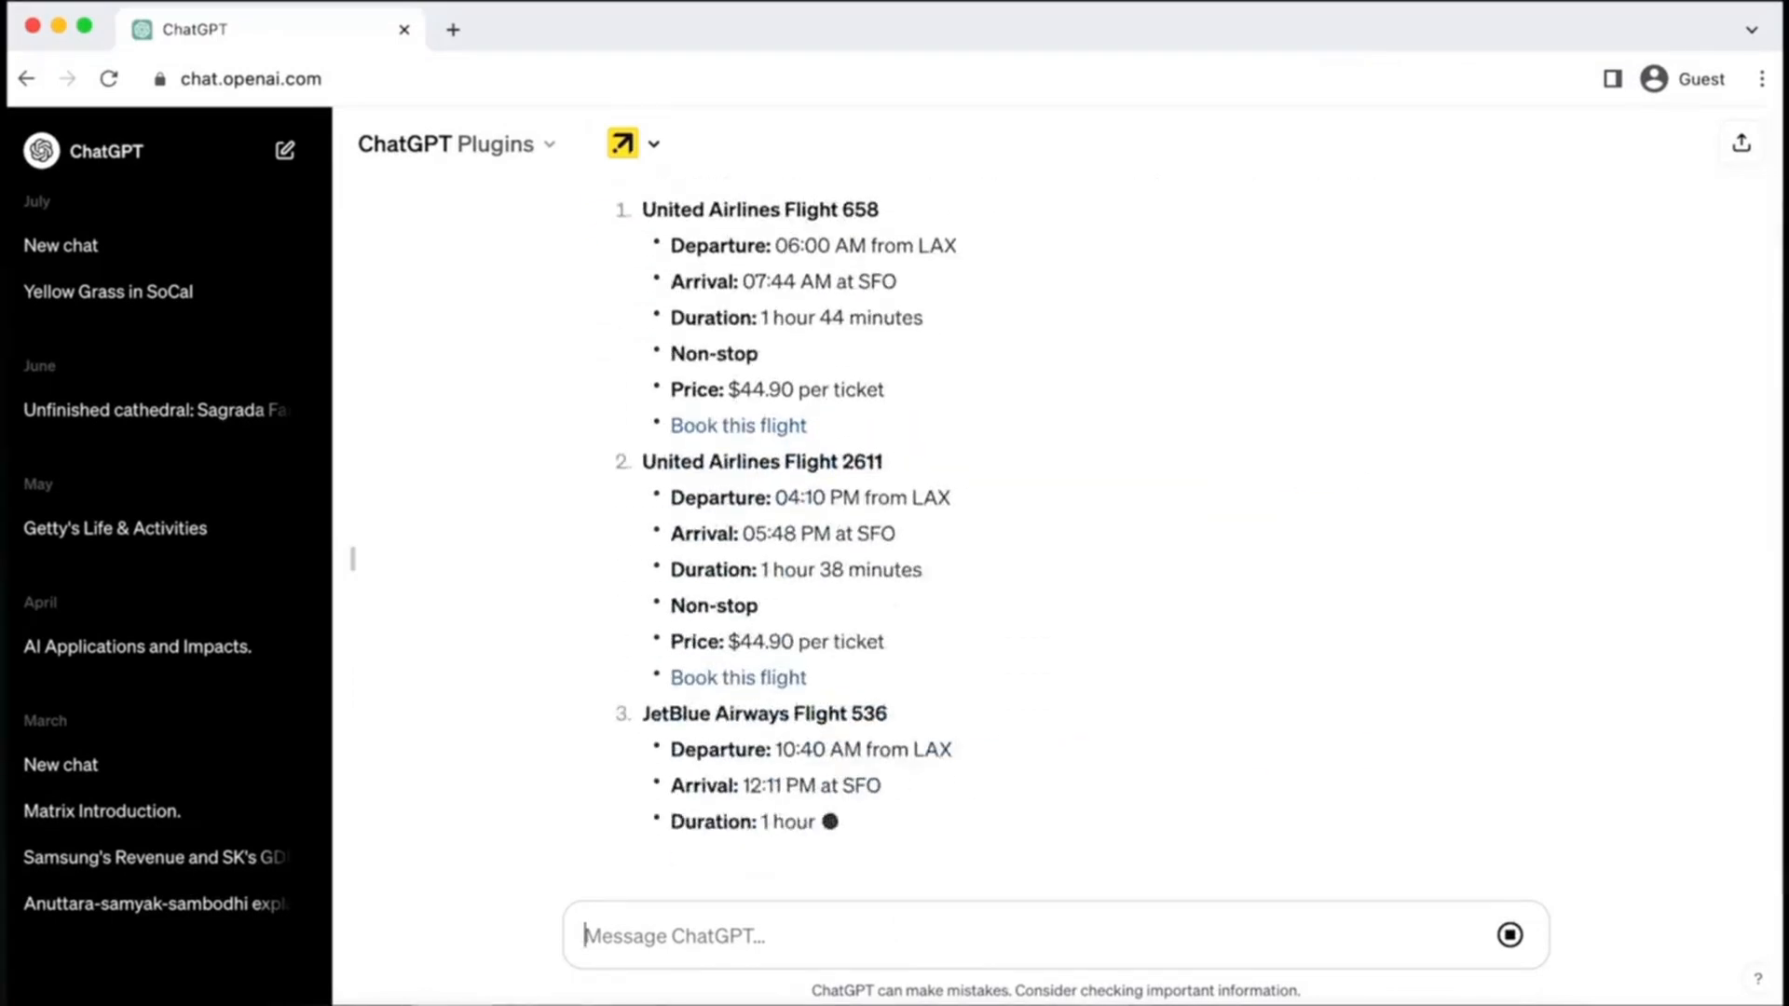
type("Book me the chea")
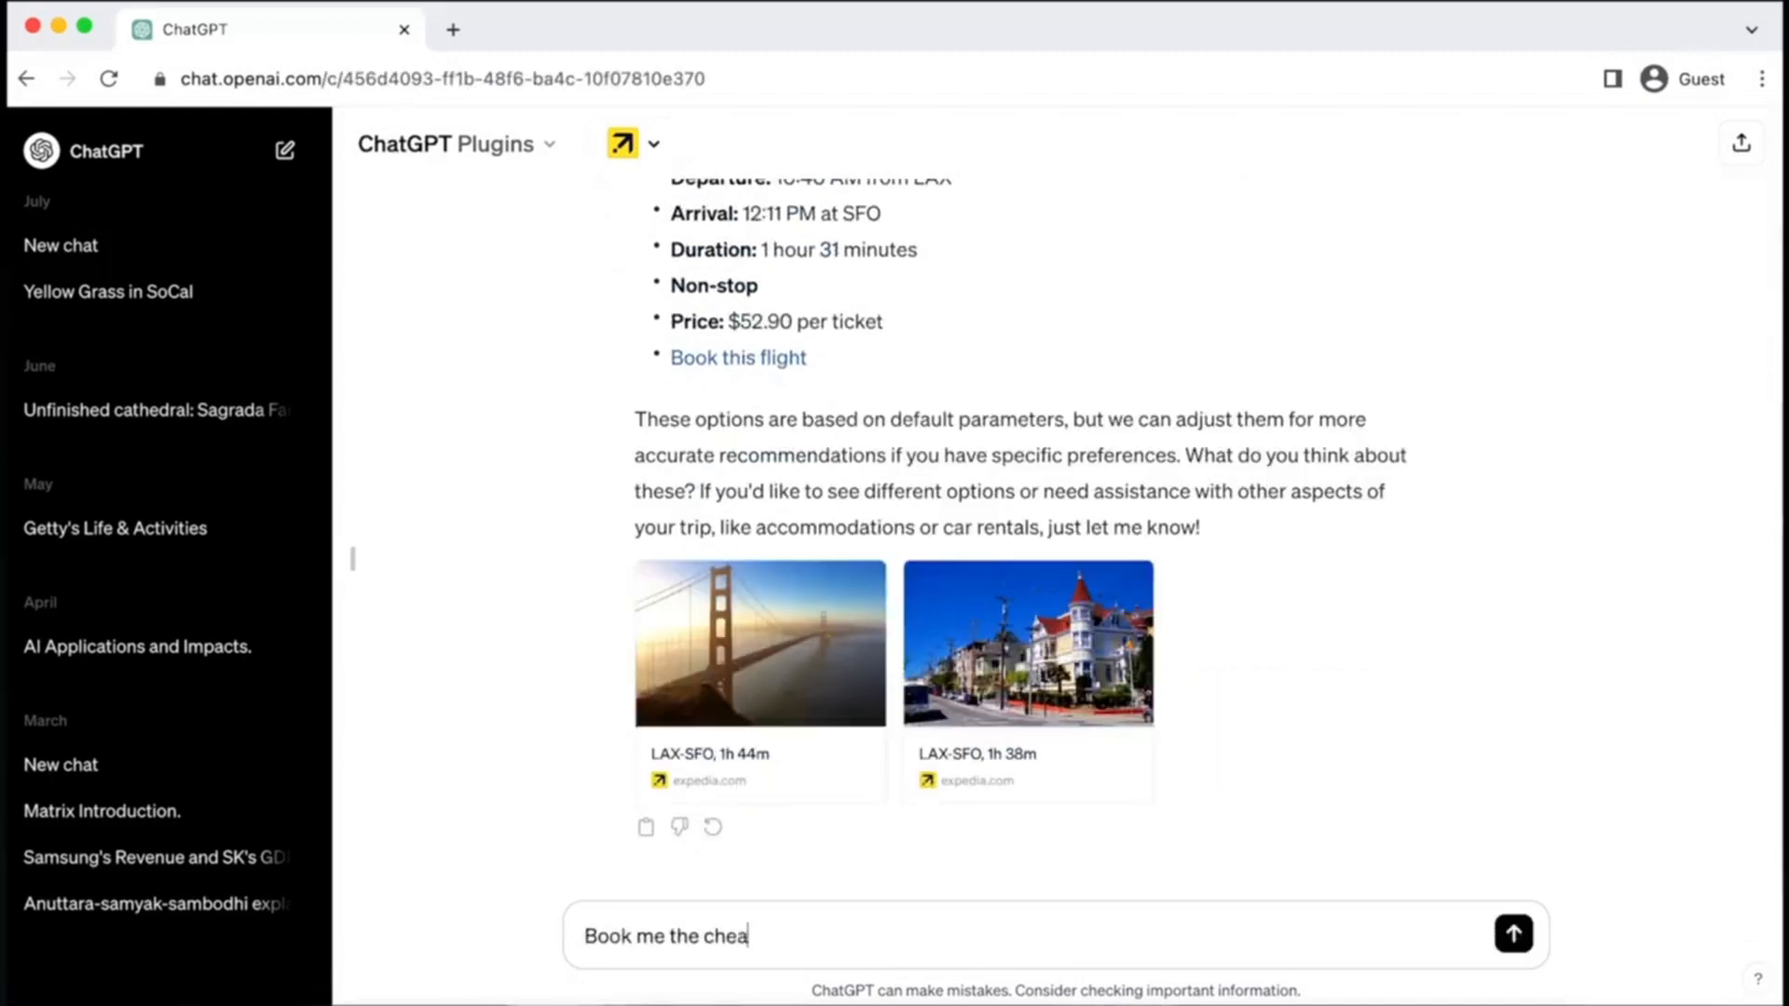
left_click(1513, 936)
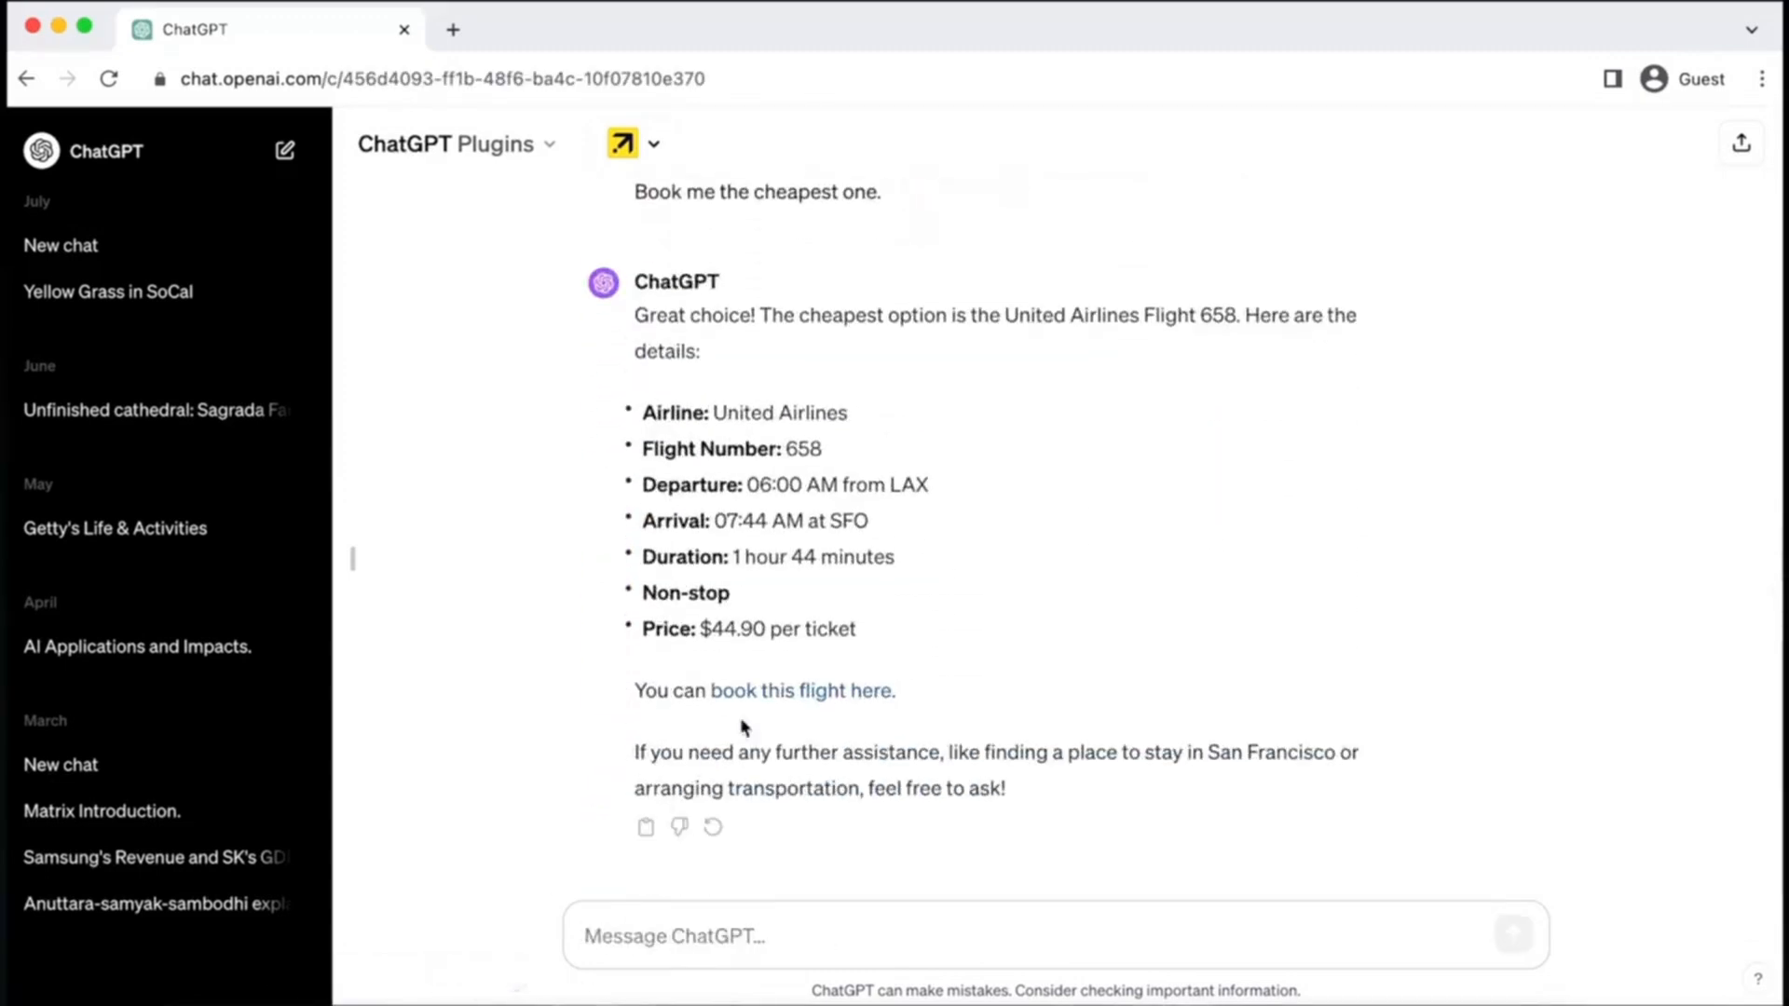